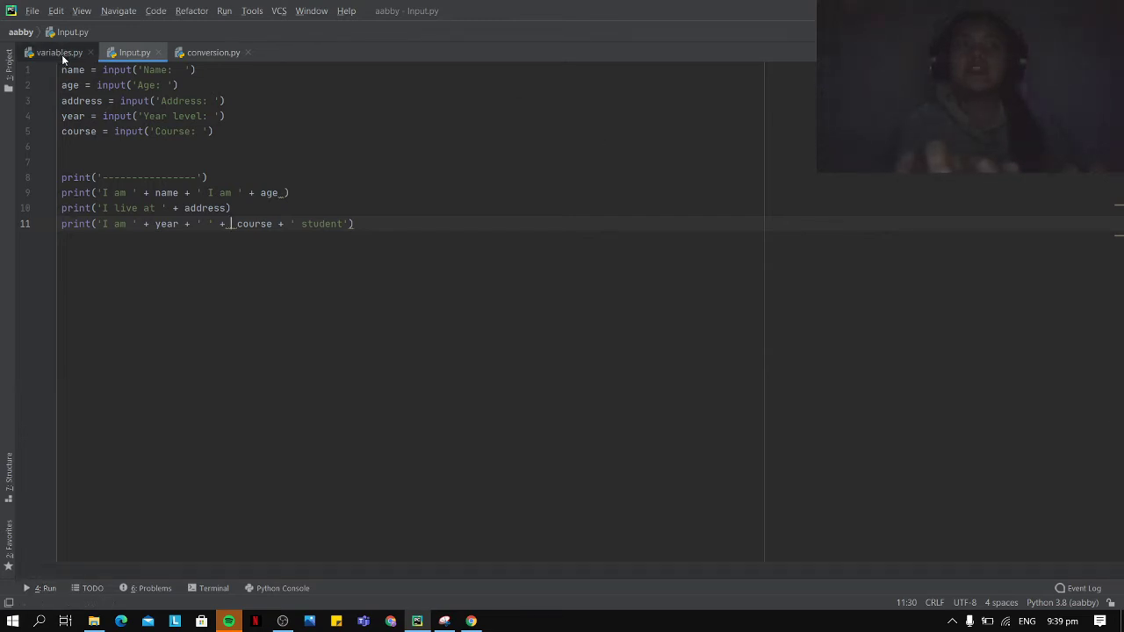
Switch between variables.py and Input.py, ending on variables.py with its four example variables.
{"action": "left_click", "coordinate": [60, 52]}
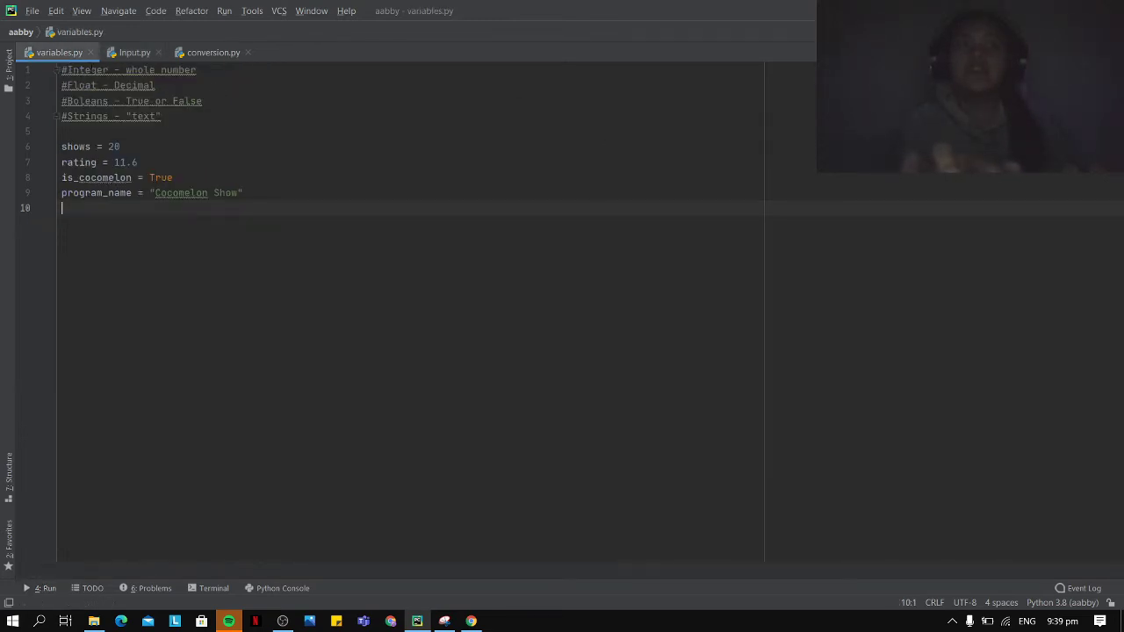
{"action": "left_click", "coordinate": [134, 53]}
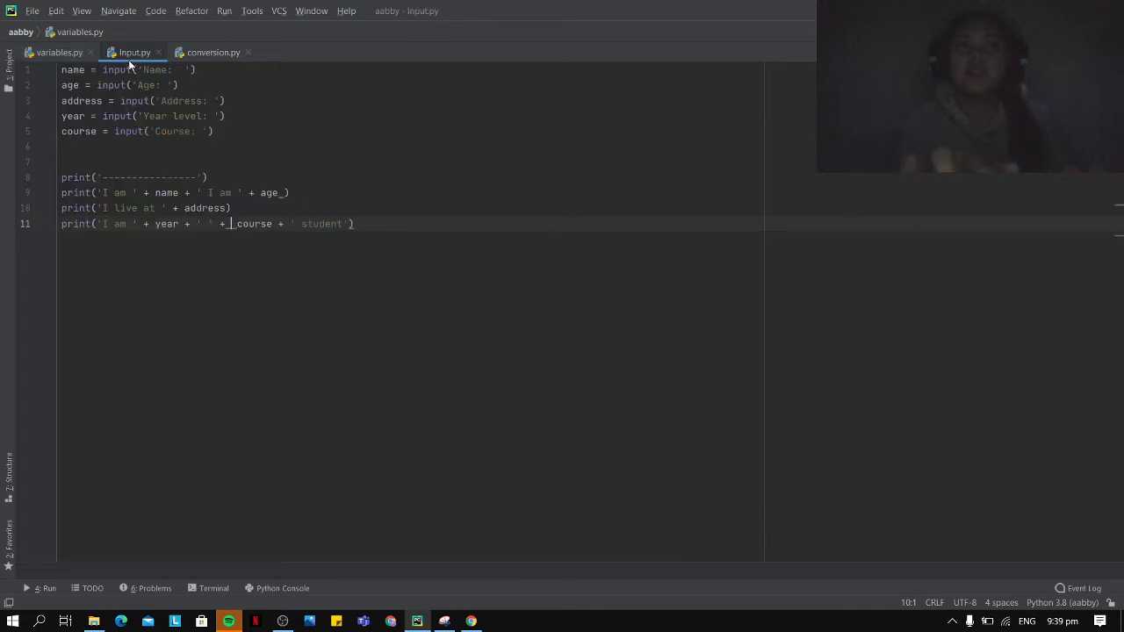
{"action": "left_click", "coordinate": [59, 53]}
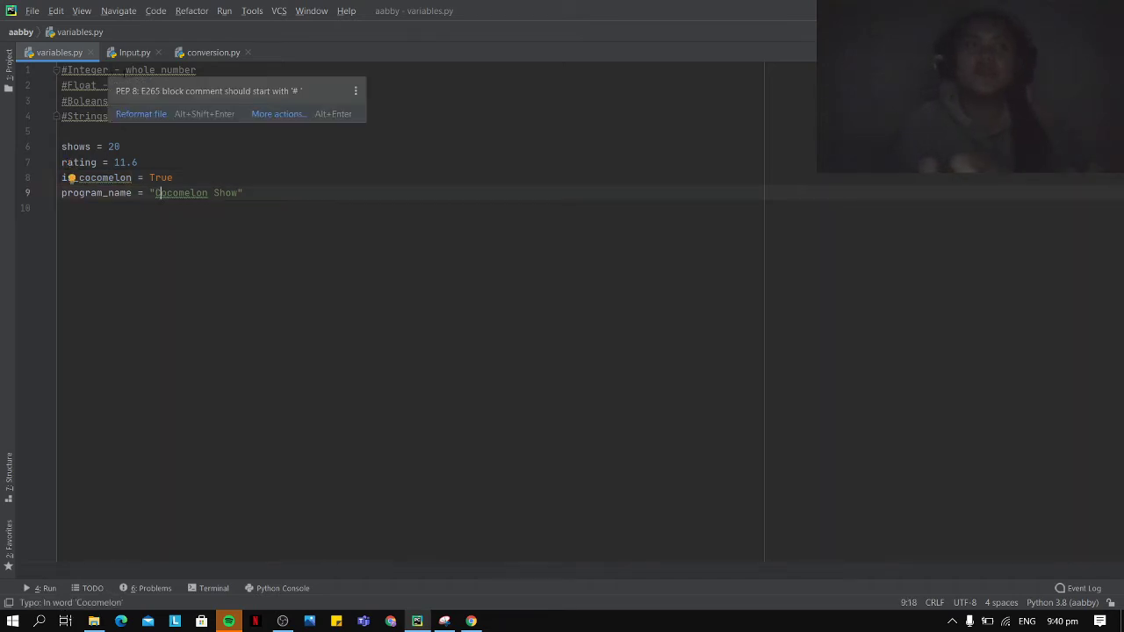
Select all of Input.py's input and print statements and place them below the variables in variables.py.
{"action": "left_click", "coordinate": [134, 52]}
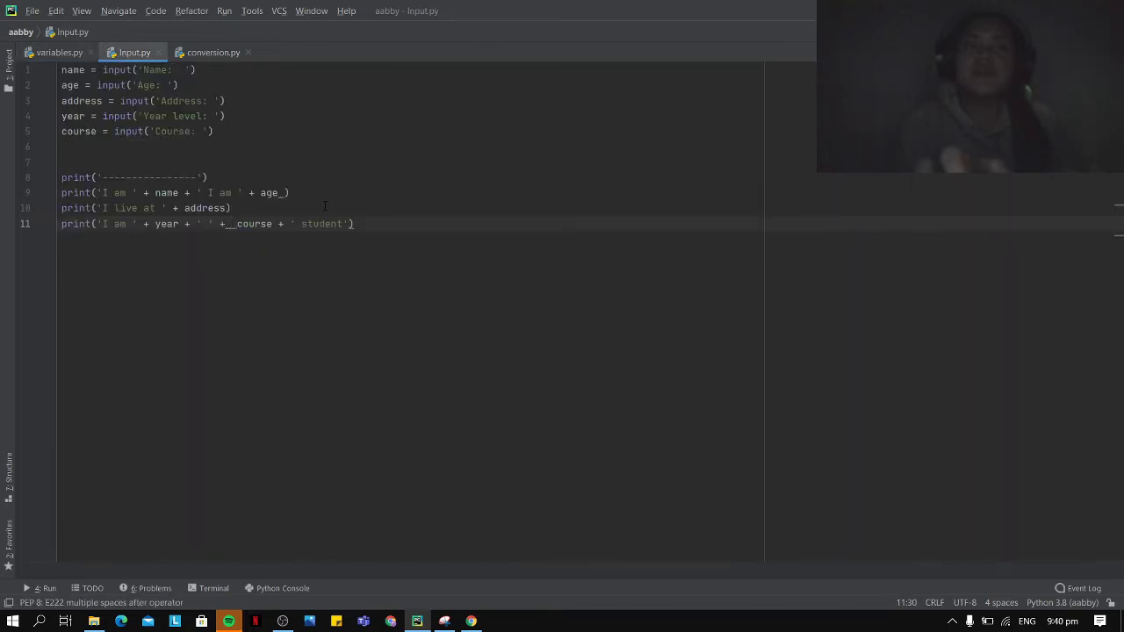
{"action": "key", "text": "ctrl+a"}
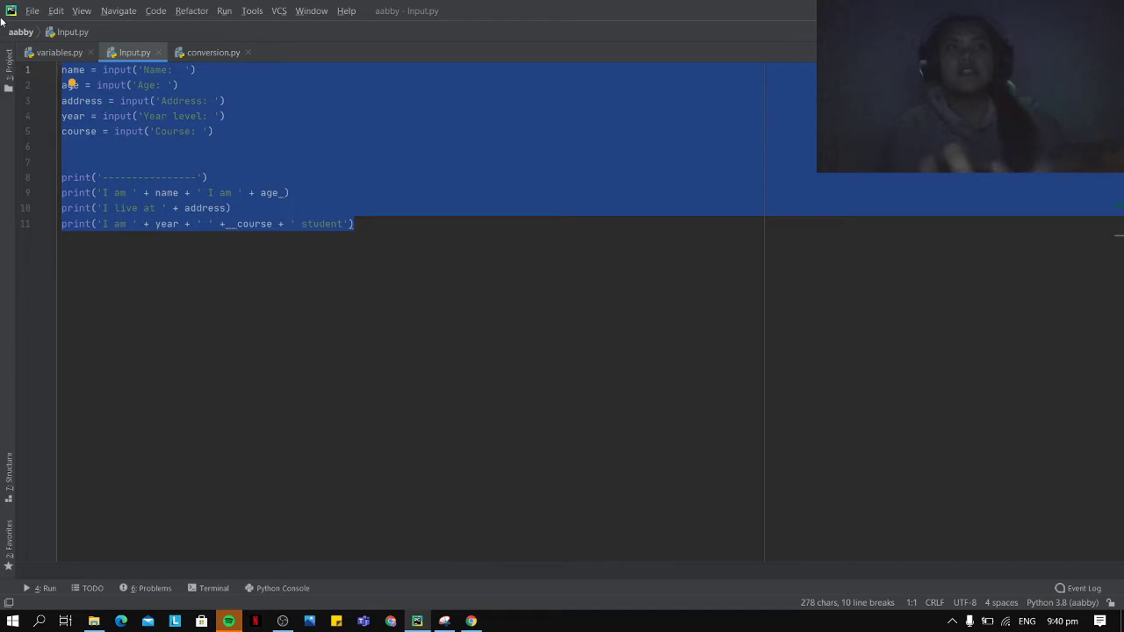
{"action": "left_click", "coordinate": [59, 52]}
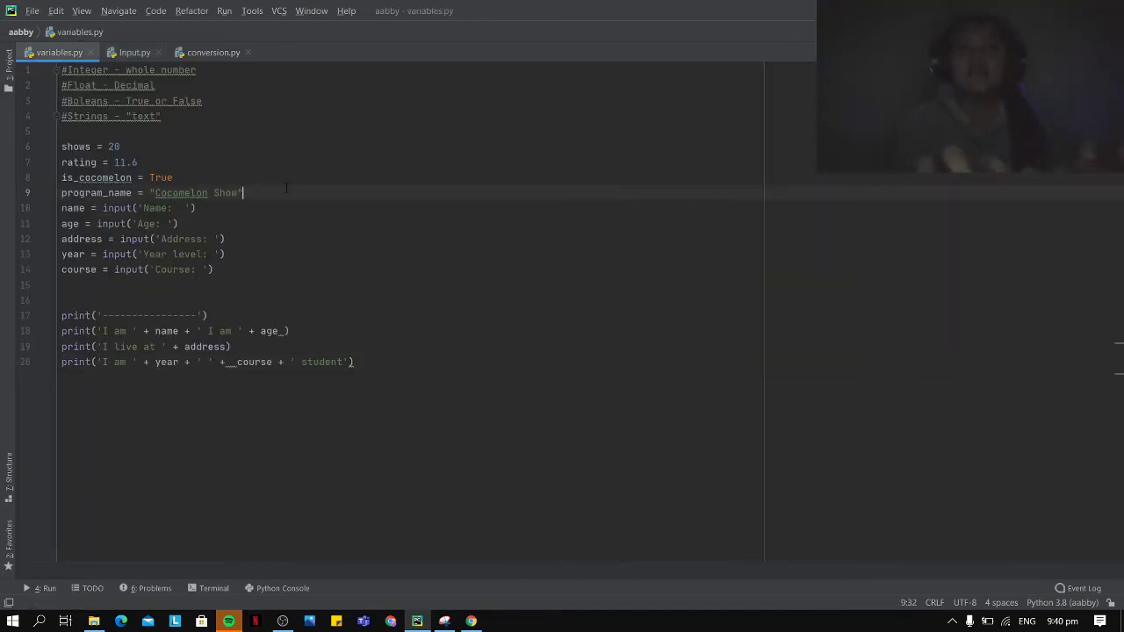
{"action": "key", "text": "enter"}
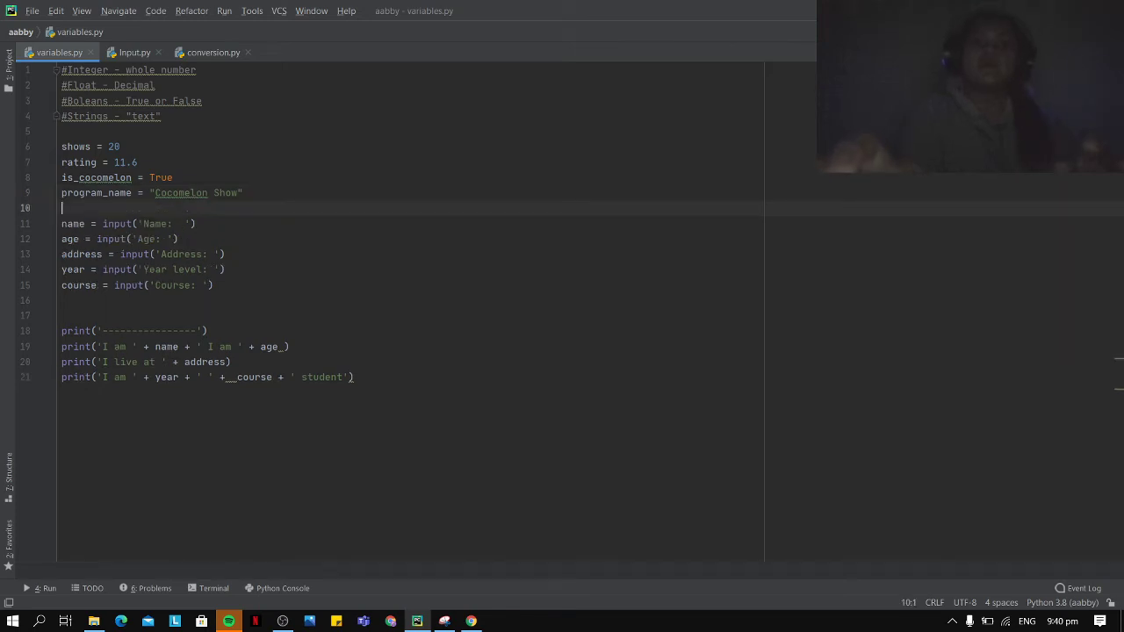
Add a print() separator line above the name input prompt.
{"action": "type", "text": "pri"}
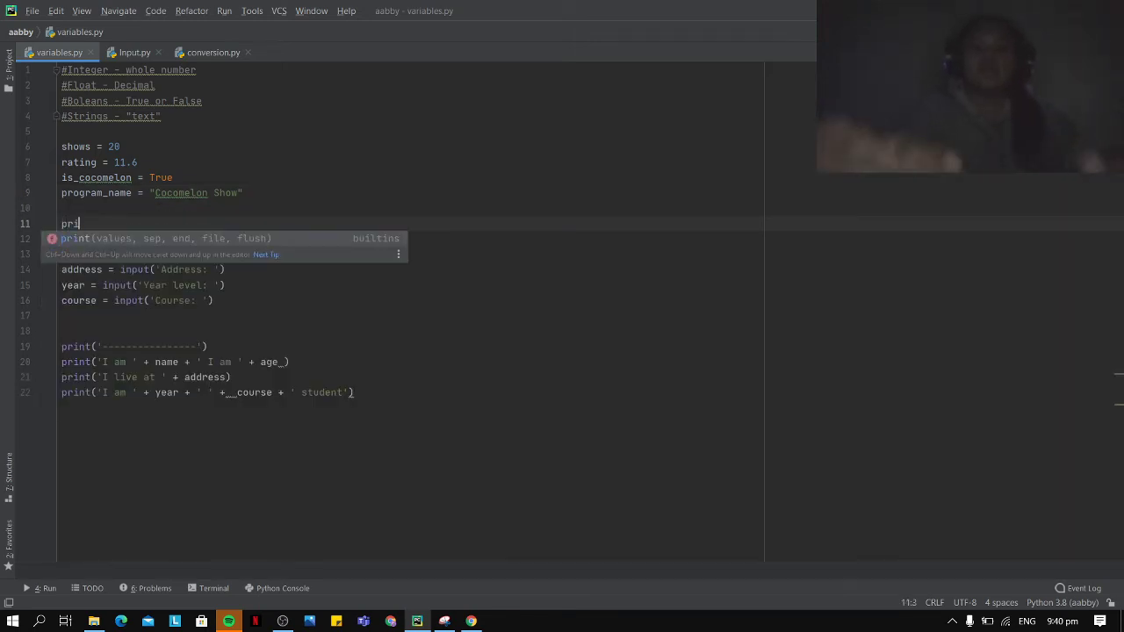
{"action": "type", "text": "nt()"}
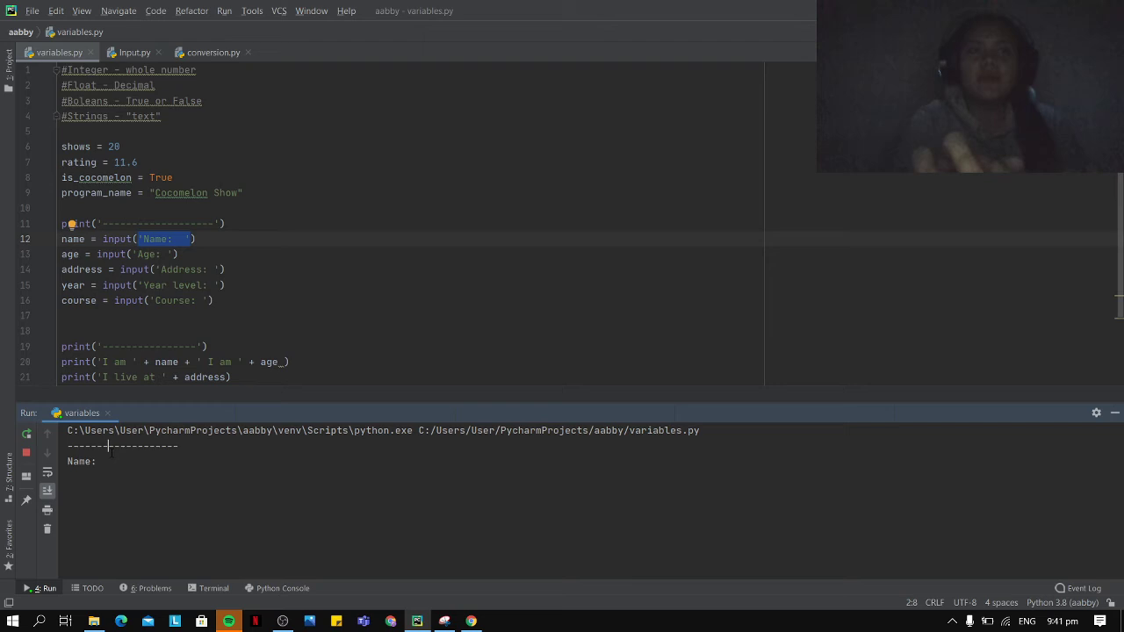
Answer the Name prompt with 'Al' and the Age prompt with '19 years old'.
{"action": "type", "text": "Al"}
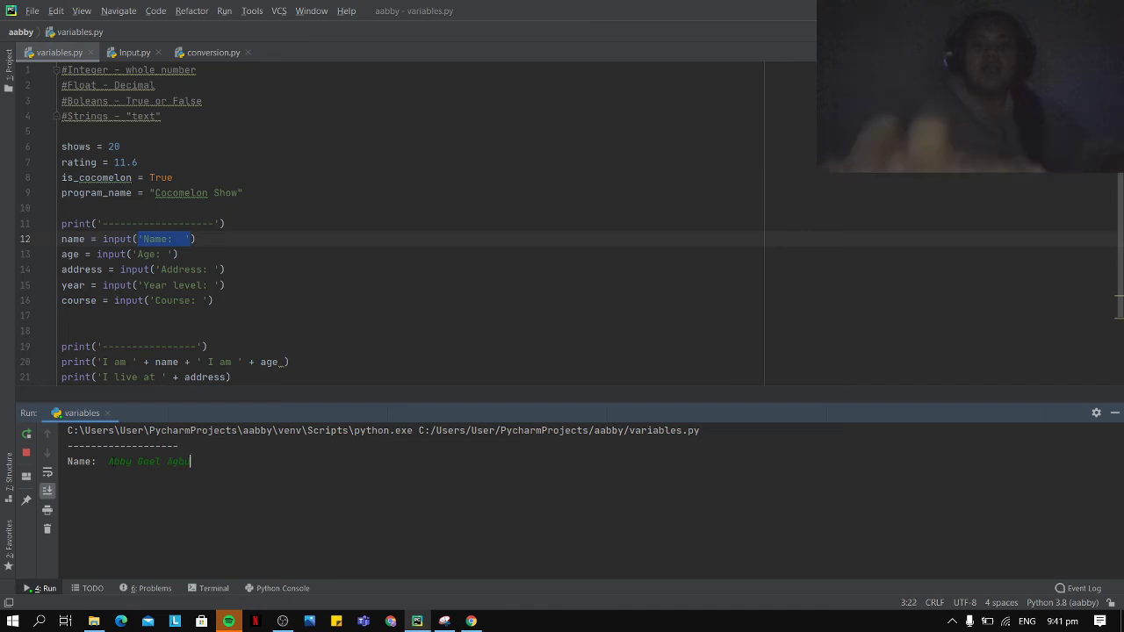
{"action": "key", "text": "enter"}
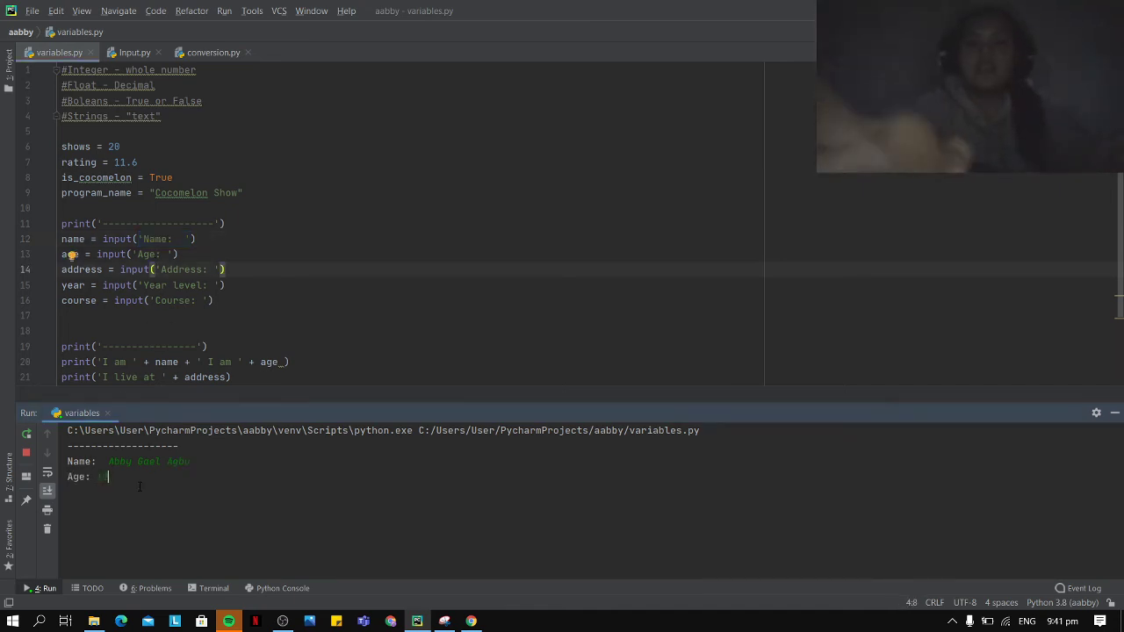
{"action": "type", "text": "19 years"}
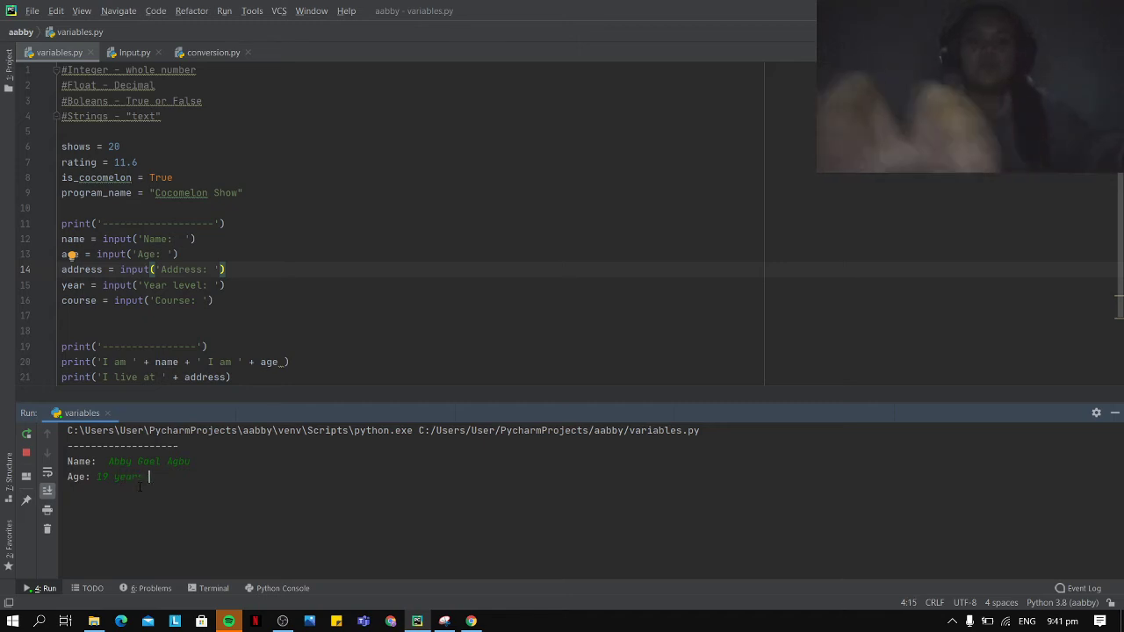
{"action": "type", "text": "old"}
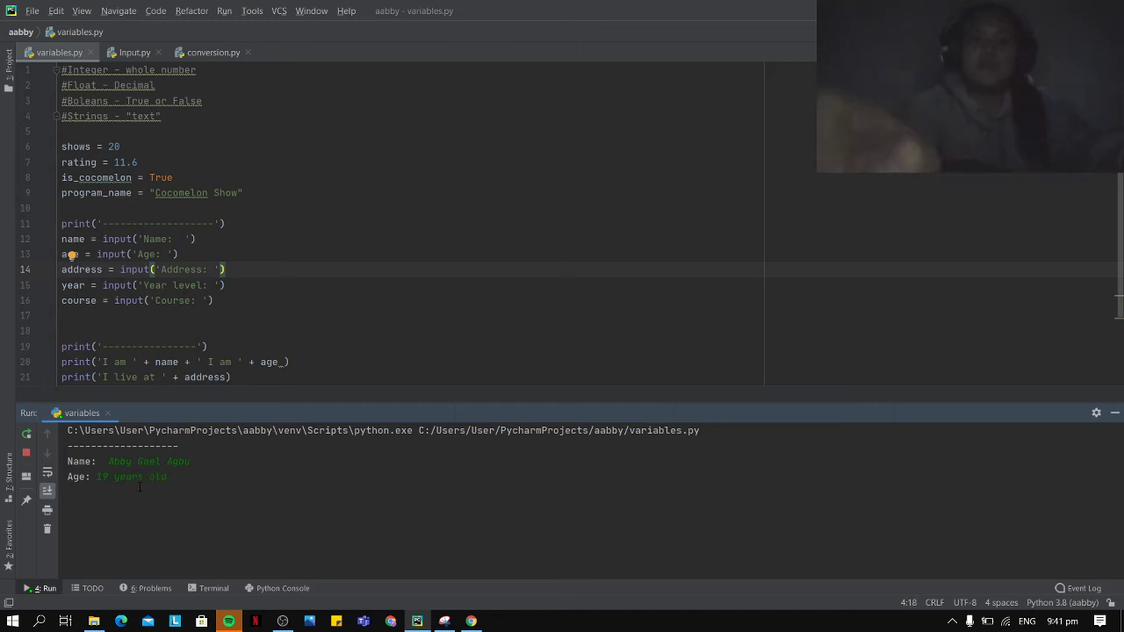
{"action": "key", "text": "enter"}
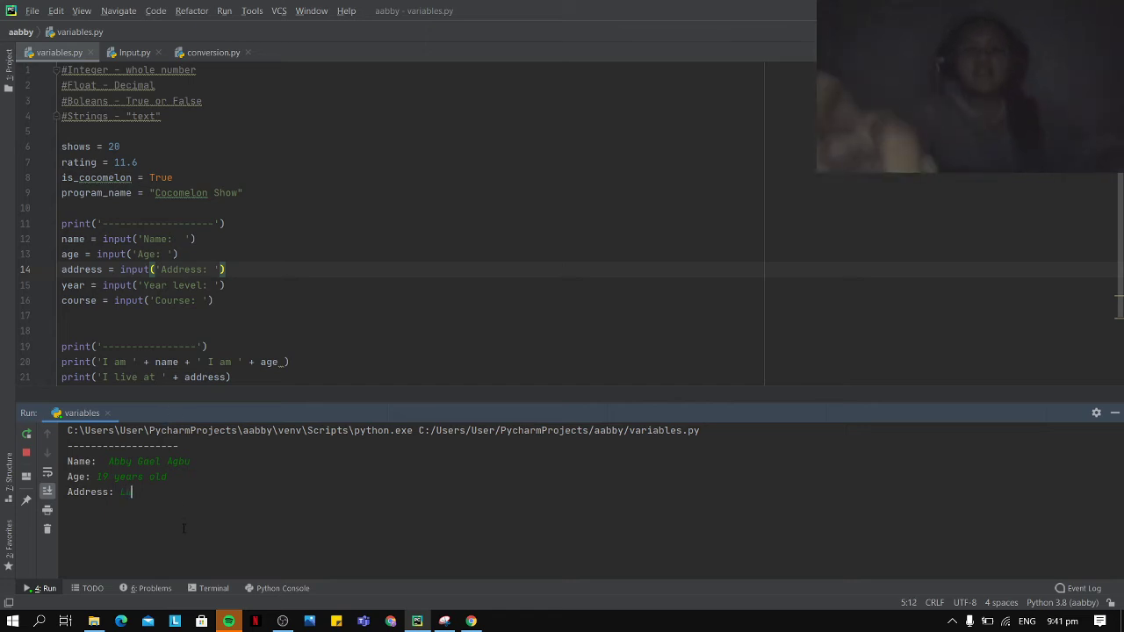
Answer Address 'Laganglang, Misam', Year level '2nd' and Course 'BA' in the console.
{"action": "type", "text": "Laganglang"}
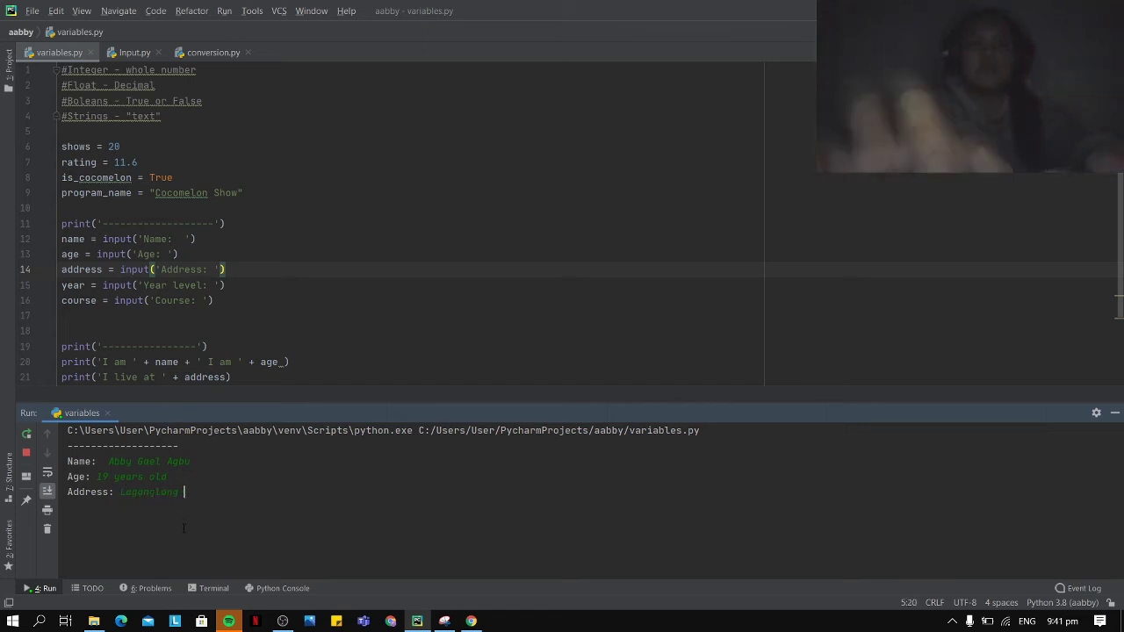
{"action": "type", "text": ", Misamis Oriental"}
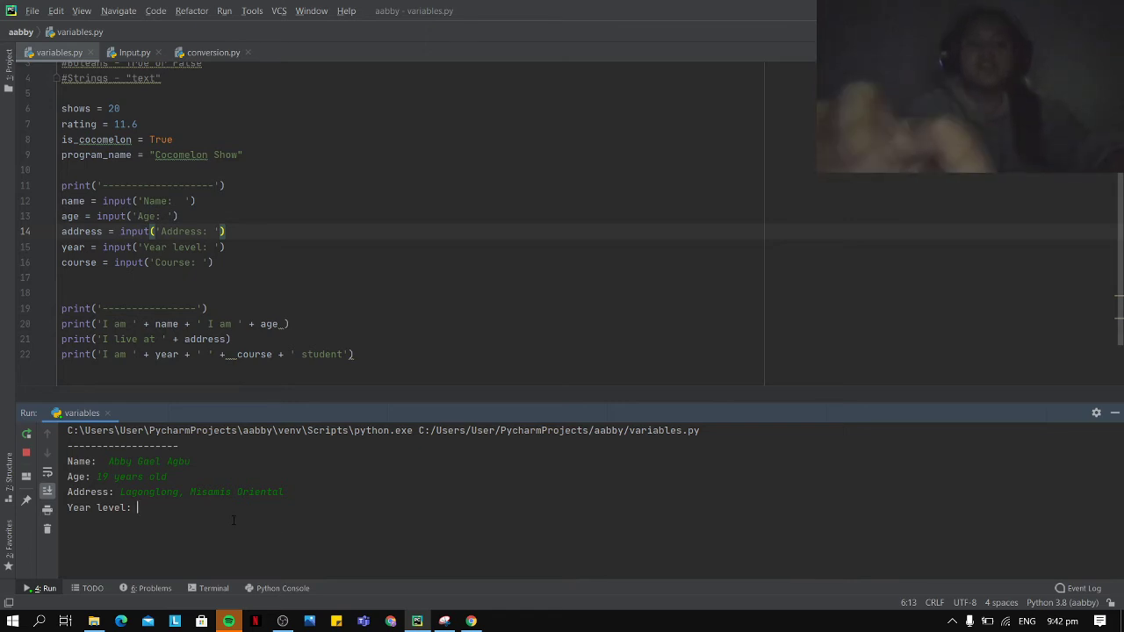
{"action": "type", "text": "2nd y"}
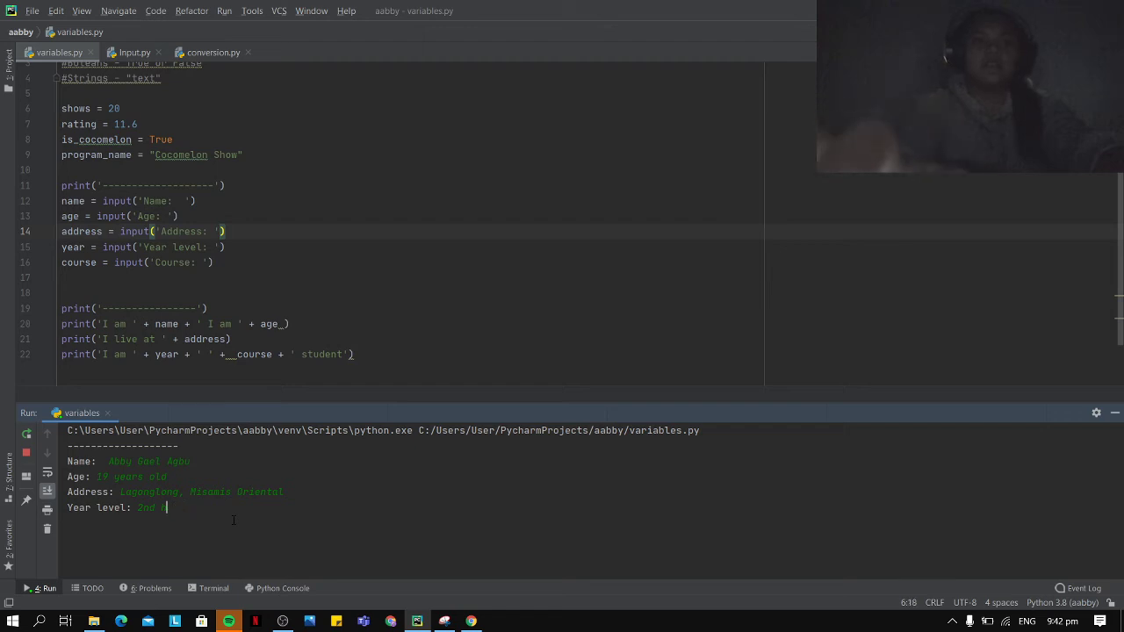
{"action": "key", "text": "enter"}
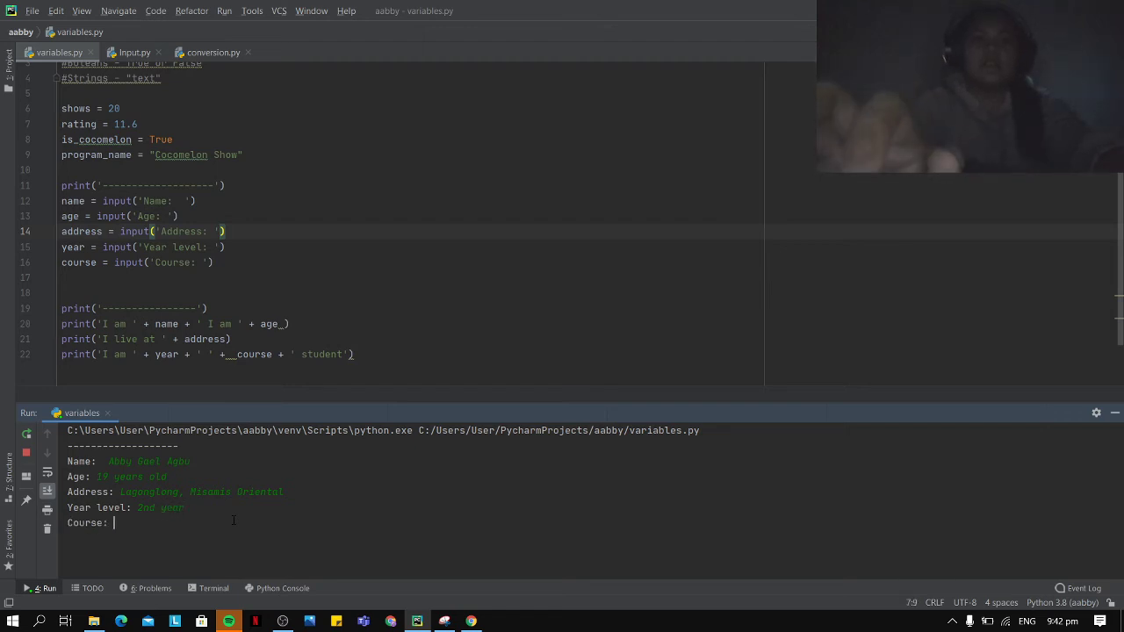
{"action": "type", "text": "BA"}
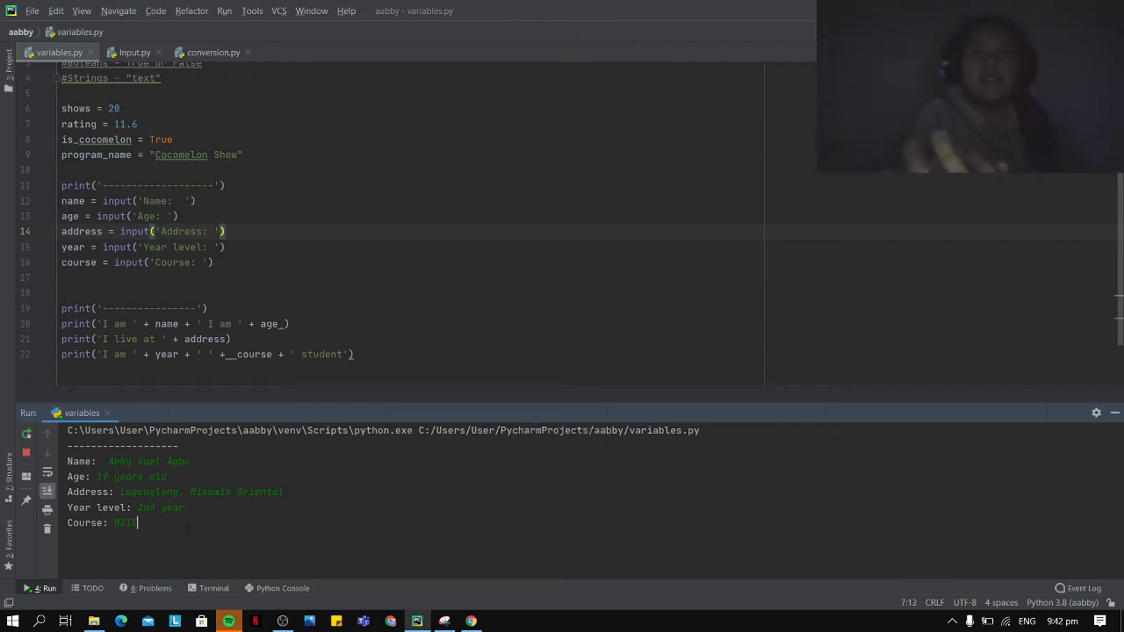
{"action": "left_click_drag", "start_coordinate": [131, 478], "coordinate": [137, 523]}
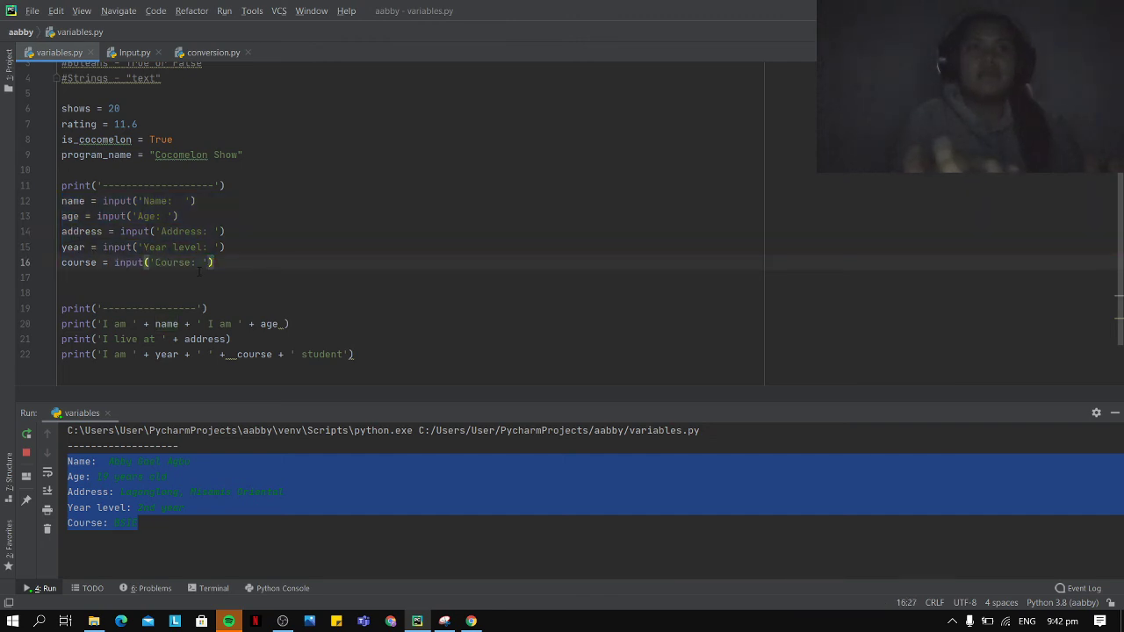
Submit the course answer so the three detail sentences print and the run exits with code 0.
{"action": "left_click", "coordinate": [67, 278]}
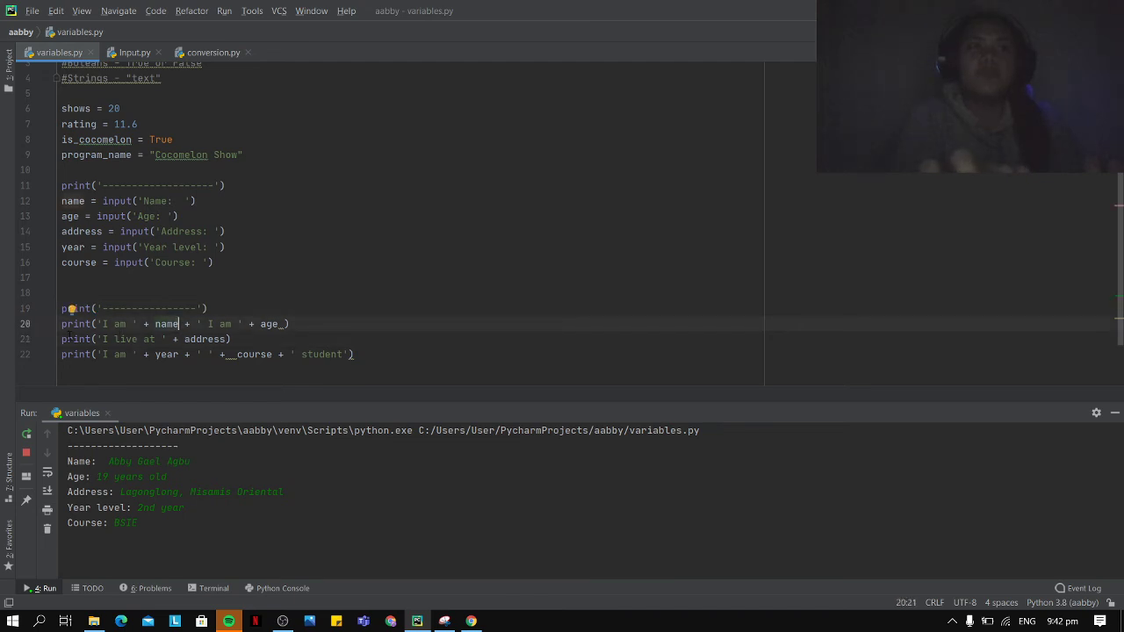
{"action": "left_click", "coordinate": [105, 323]}
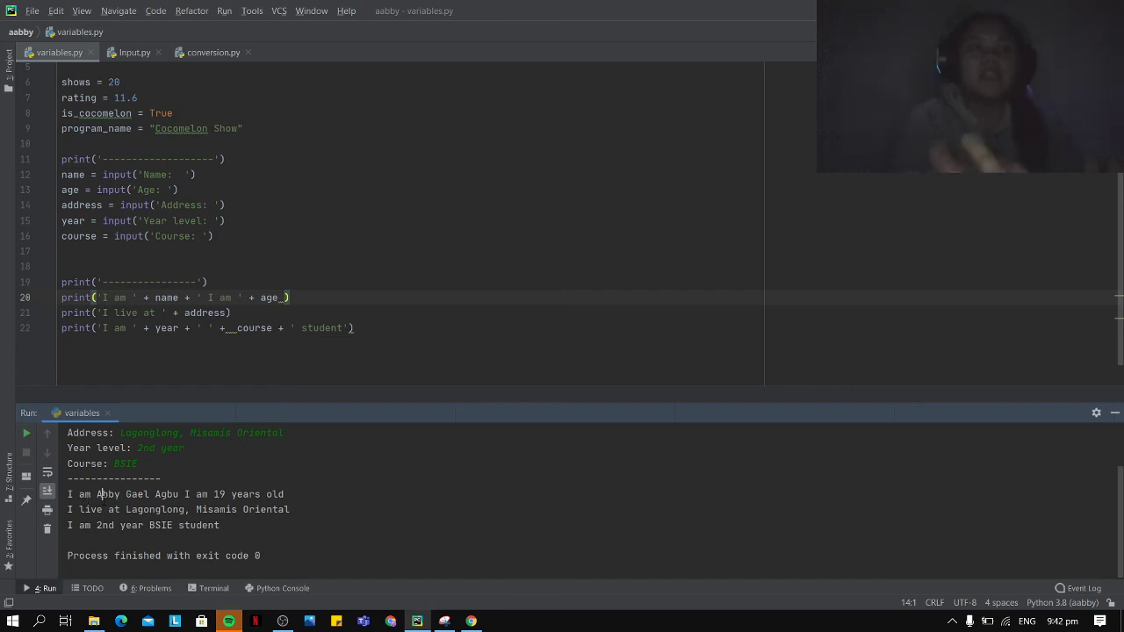
{"action": "left_click_drag", "start_coordinate": [99, 493], "coordinate": [151, 493]}
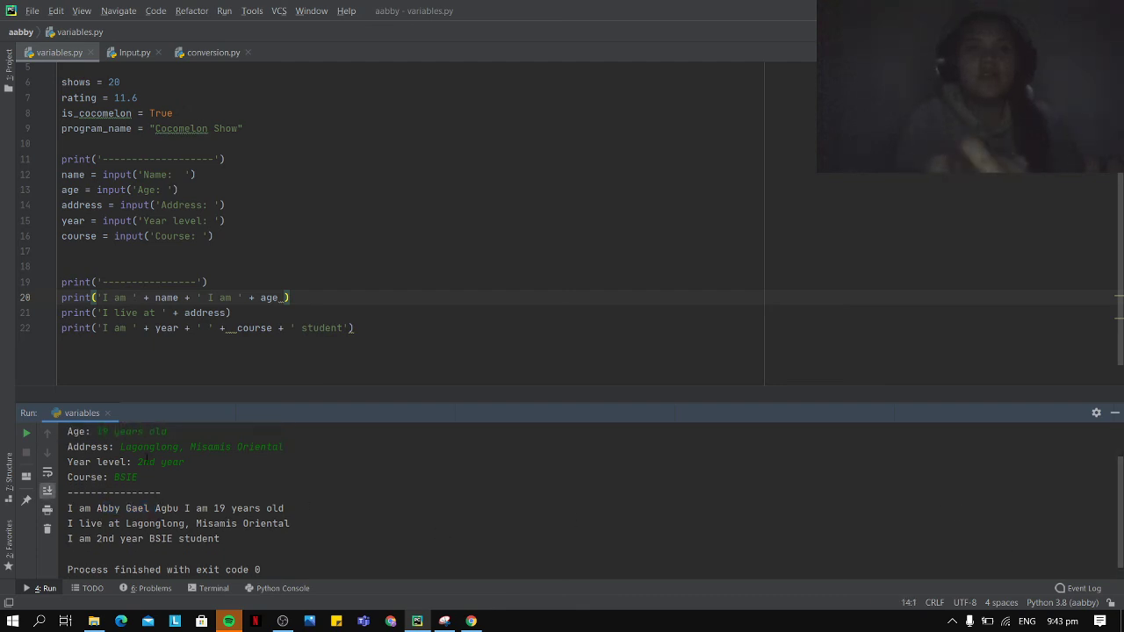
{"action": "double_click", "coordinate": [127, 432]}
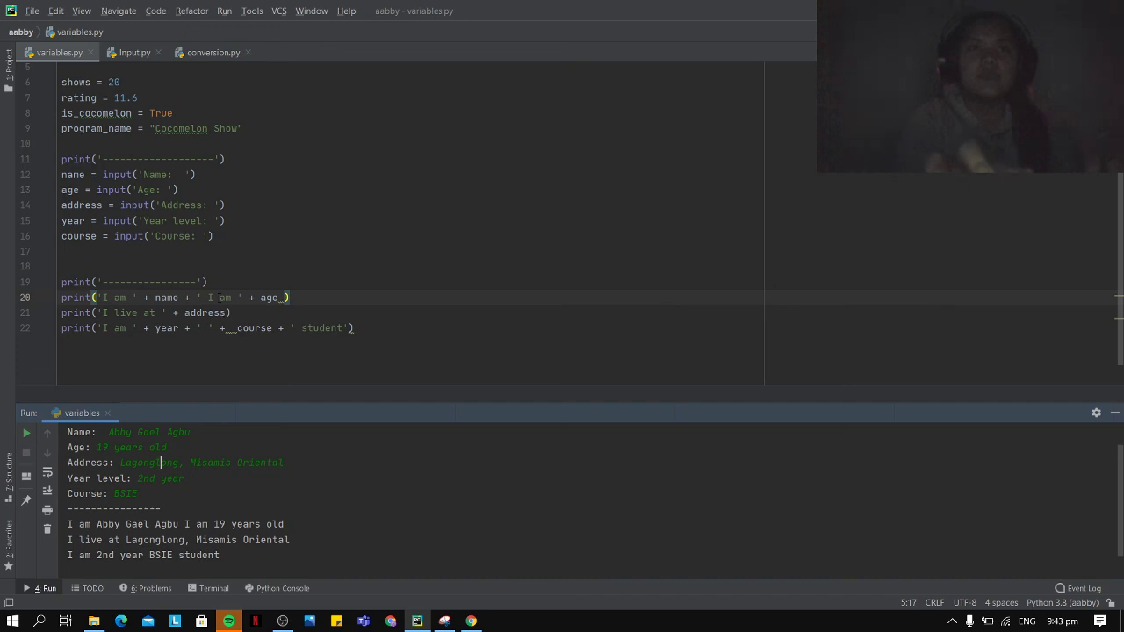
{"action": "left_click", "coordinate": [260, 297]}
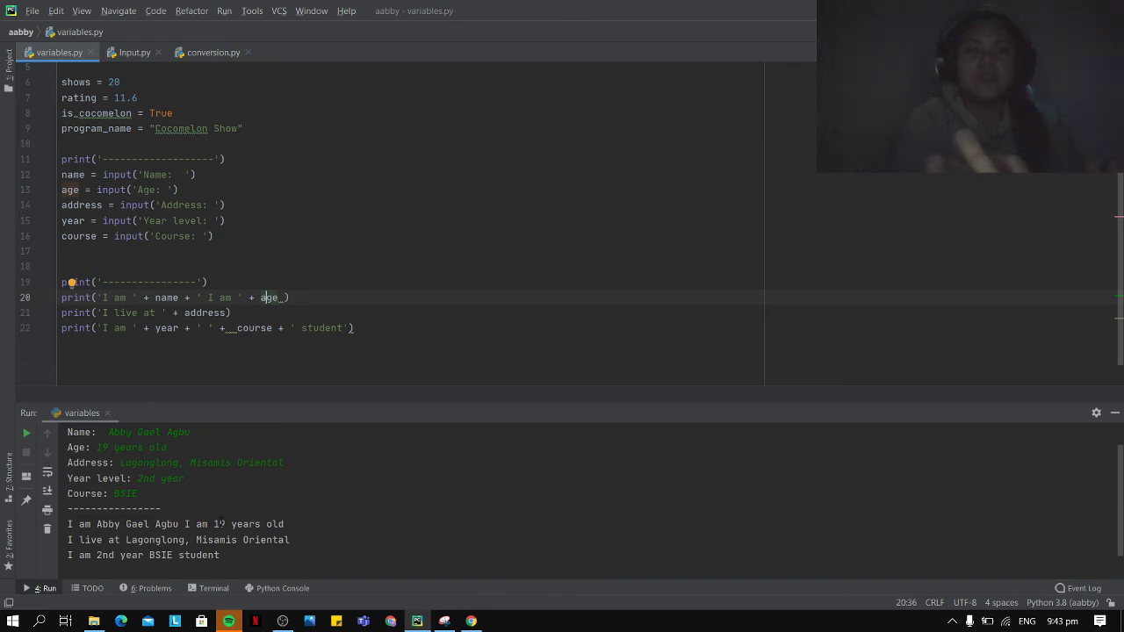
{"action": "left_click_drag", "start_coordinate": [214, 523], "coordinate": [292, 541]}
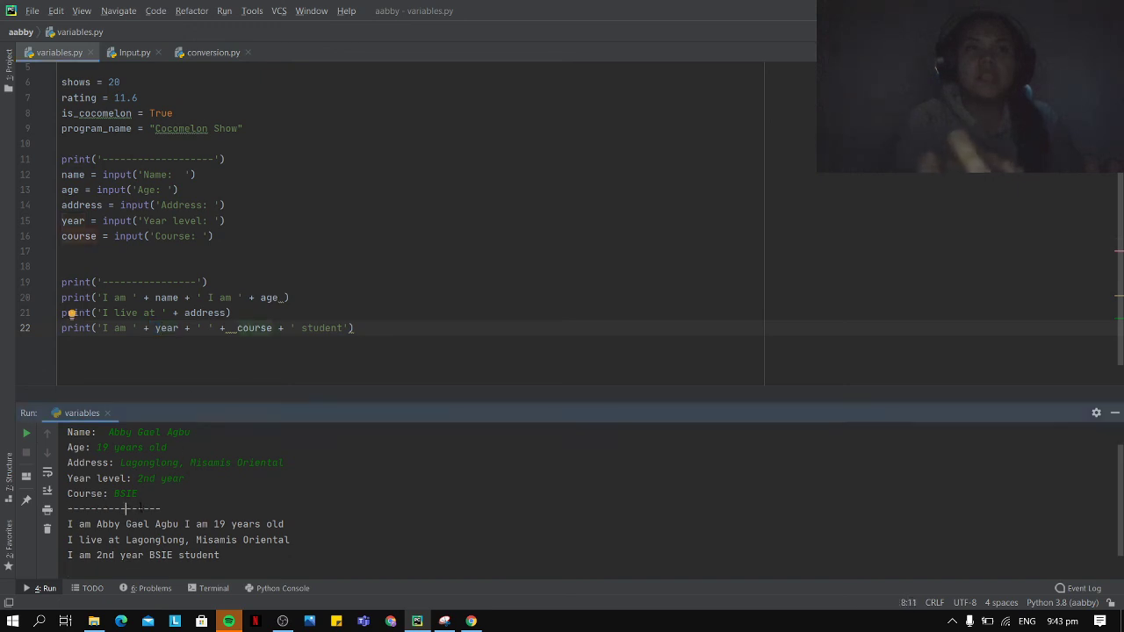
{"action": "double_click", "coordinate": [320, 328]}
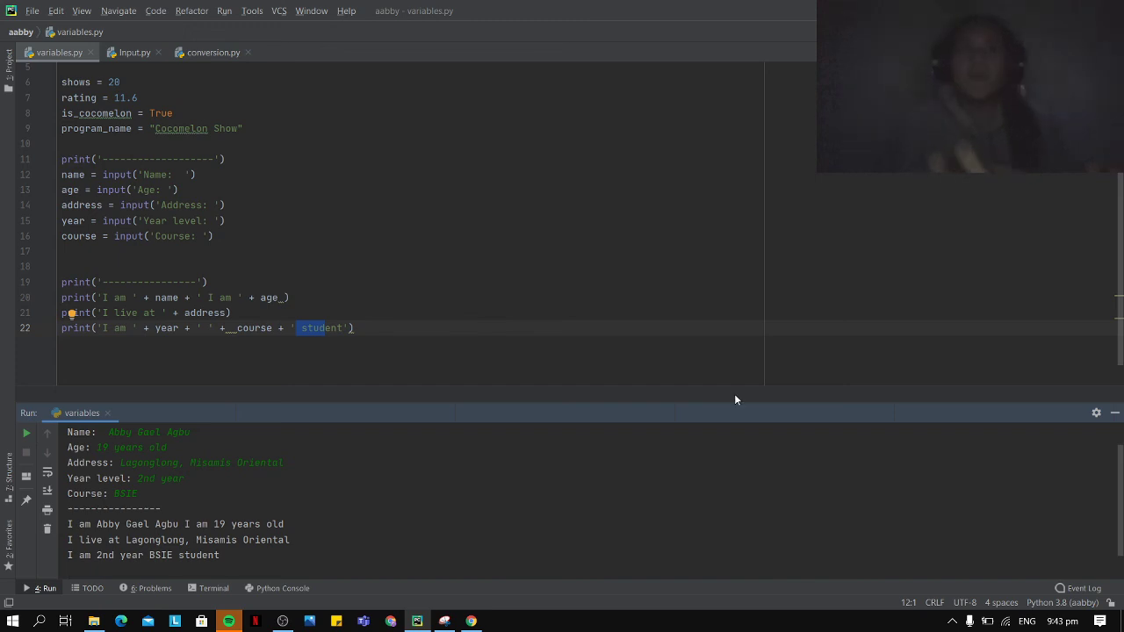
{"action": "mouse_move", "coordinate": [442, 541]}
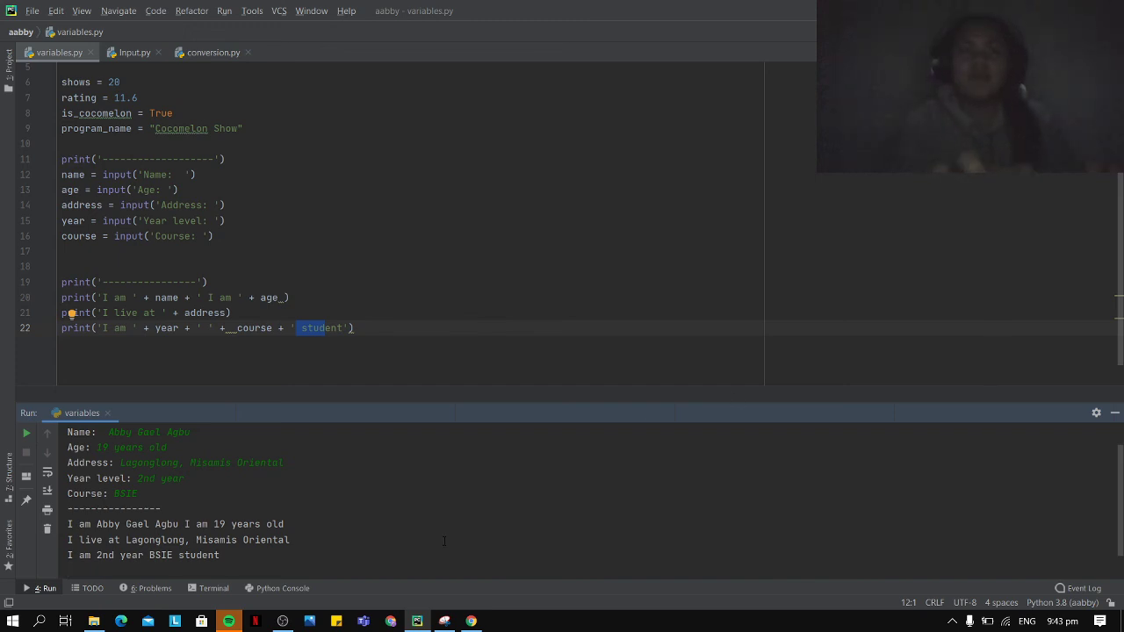